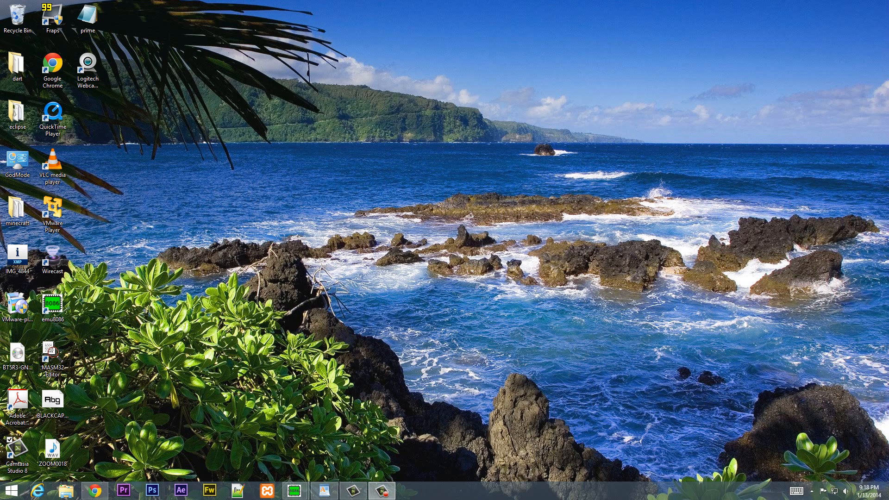
- Launch emu8086 from the desktop and start a new file from the empty workspace template
double_click(51, 301)
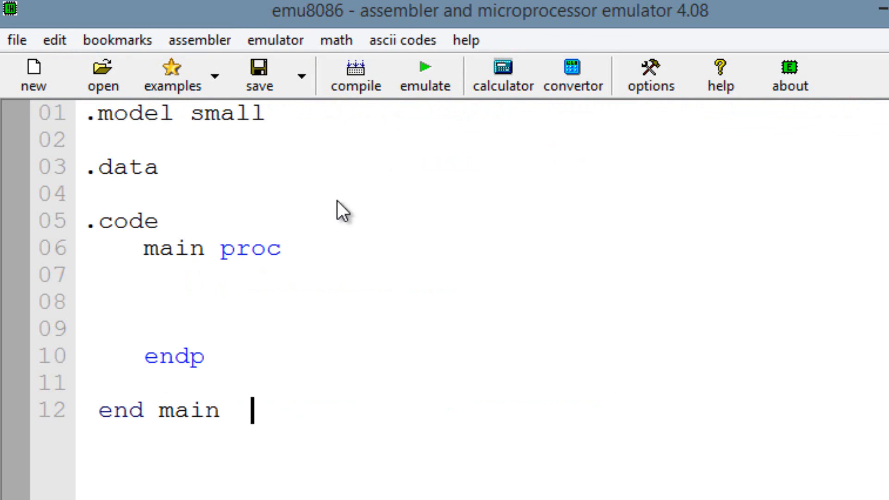
- Write mov ax, 1 as the first instruction inside main proc
key("enter")
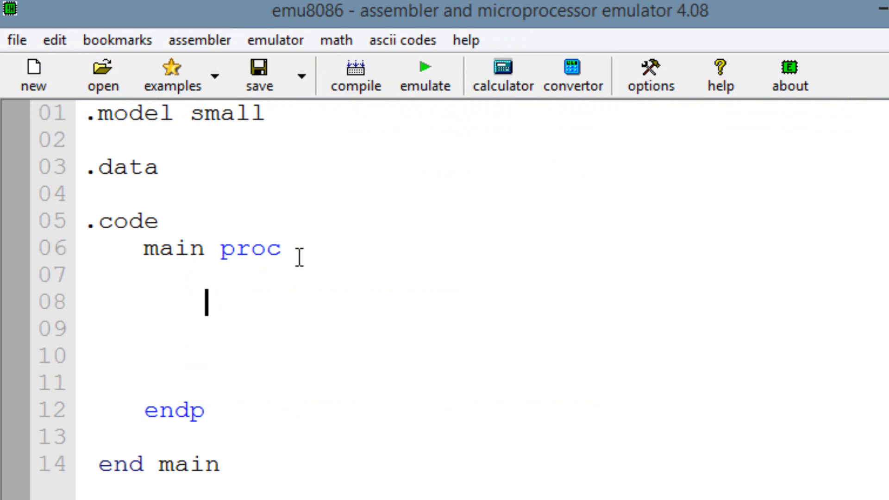
type("m")
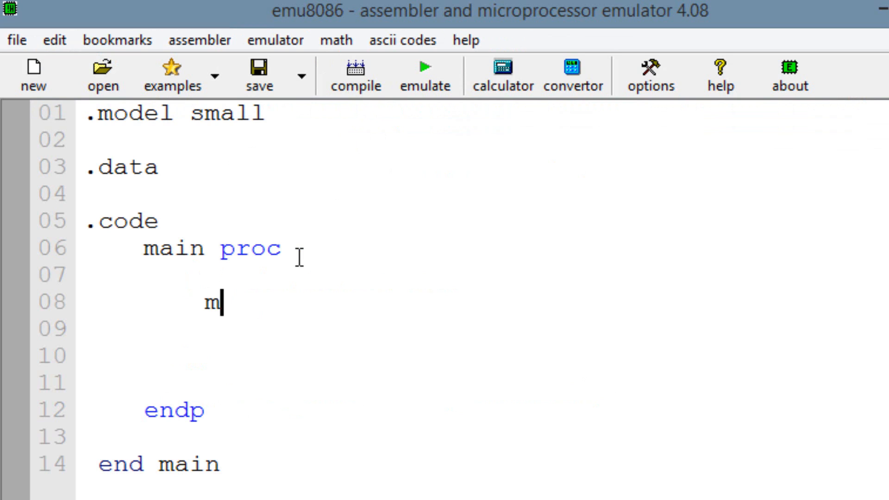
type("ov ax,")
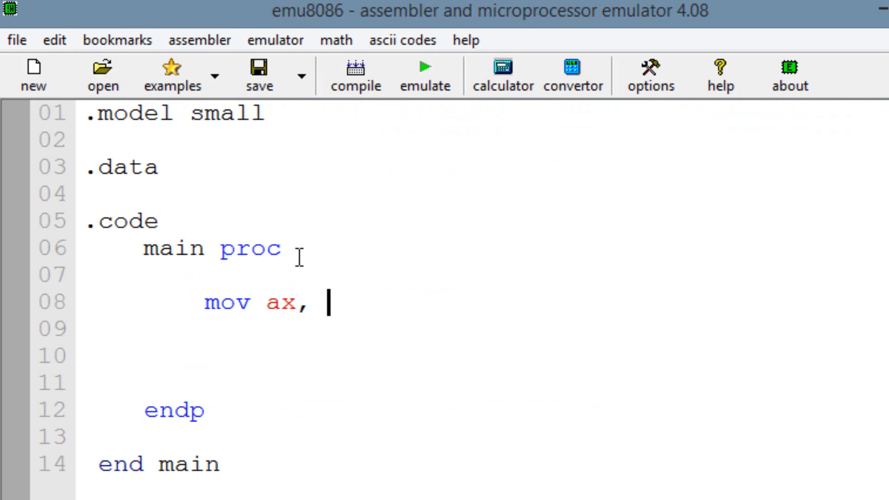
type("1")
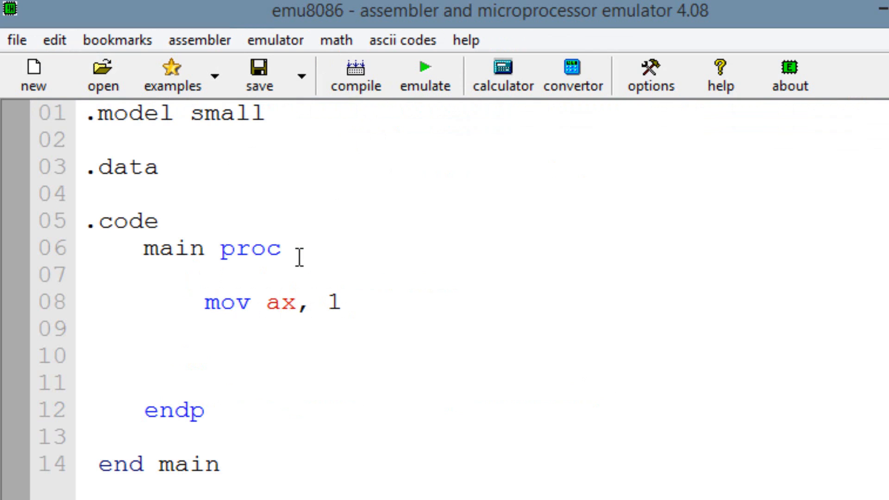
left_click(342, 301)
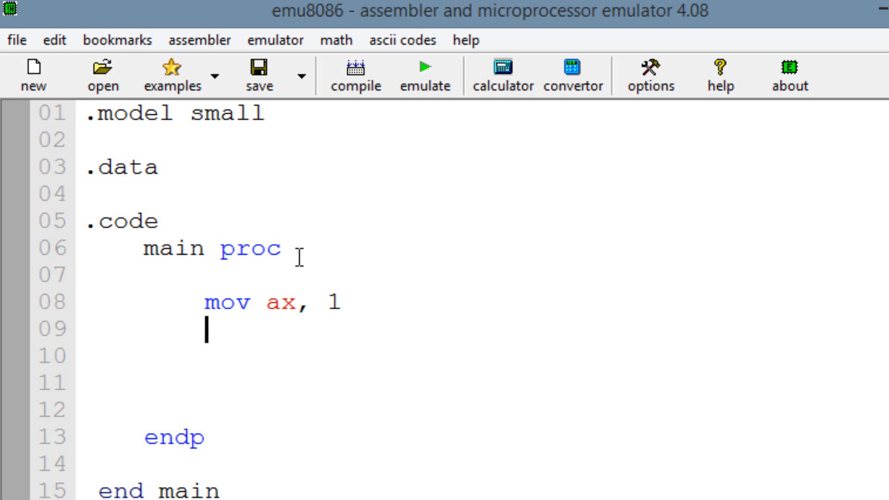
- Write shl ax, 1 on the next line, correcting the shift count to 1
type("shl")
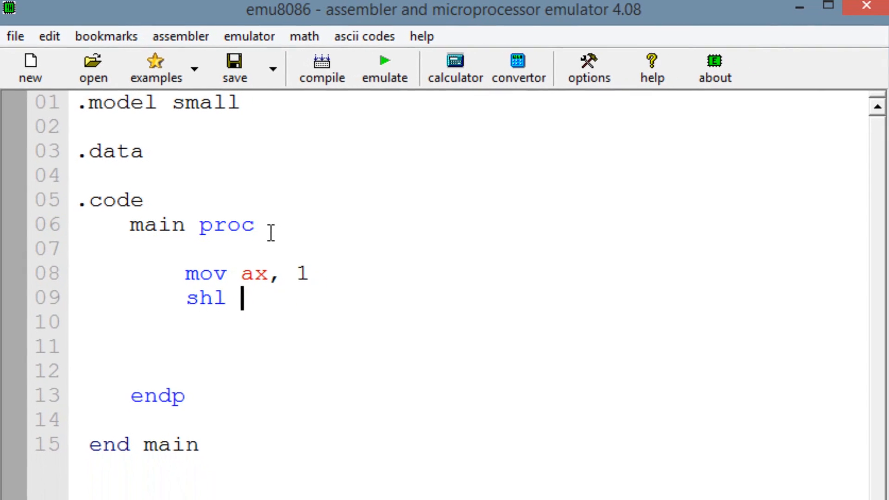
type("a")
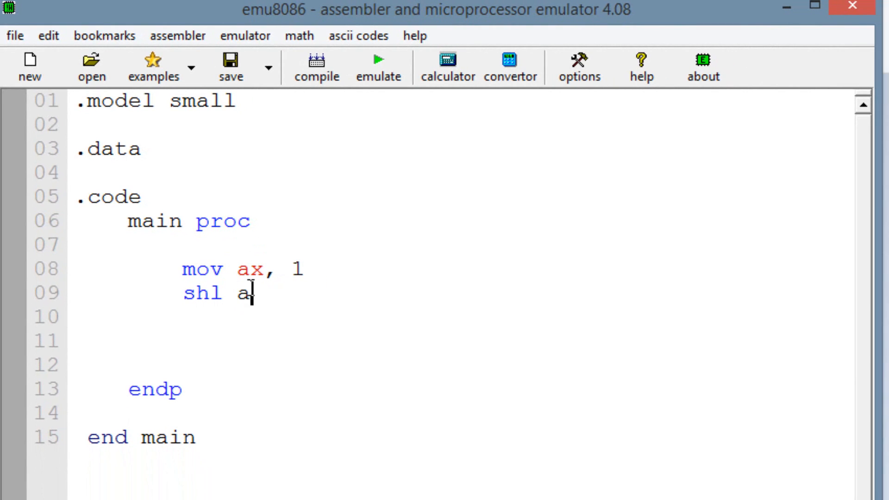
type("x,")
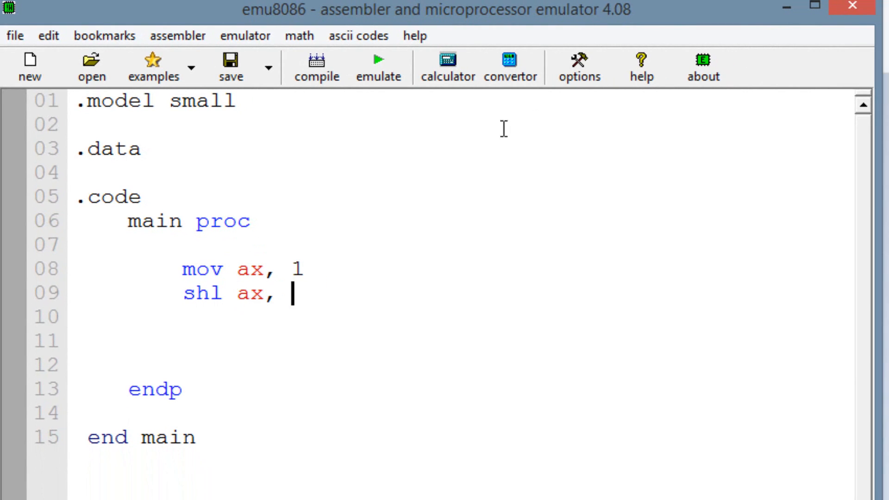
type("1")
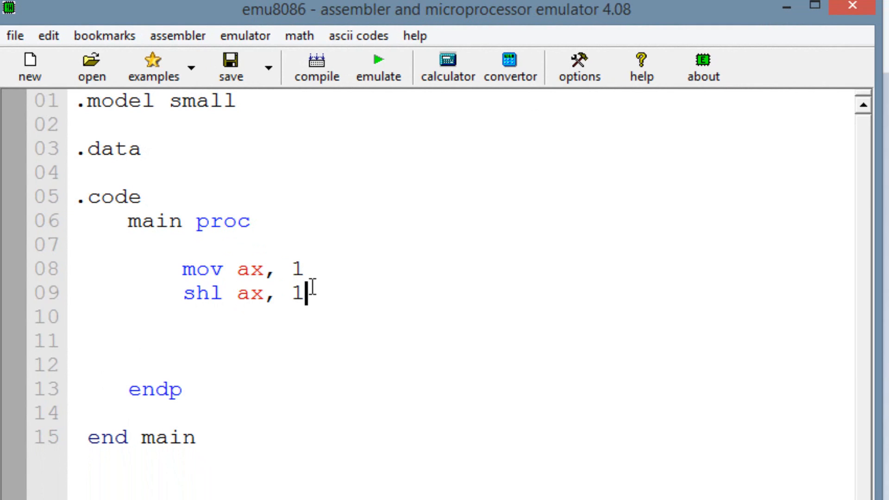
type("2")
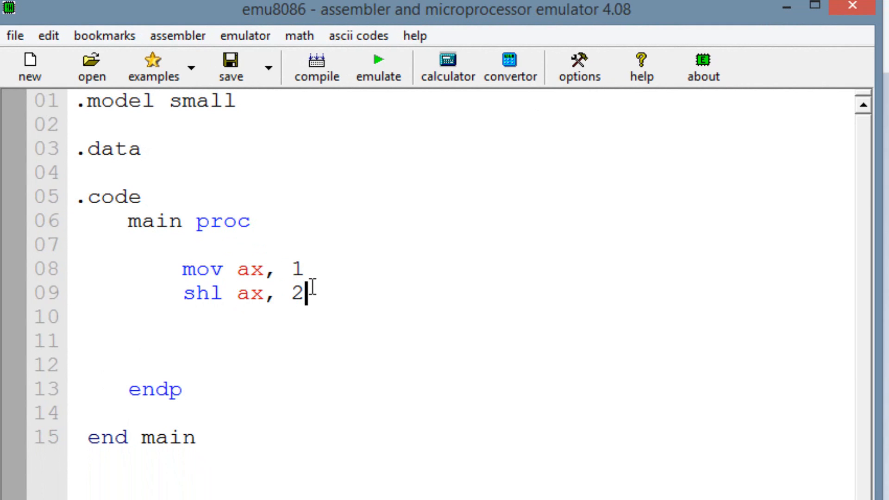
key("Backspace")
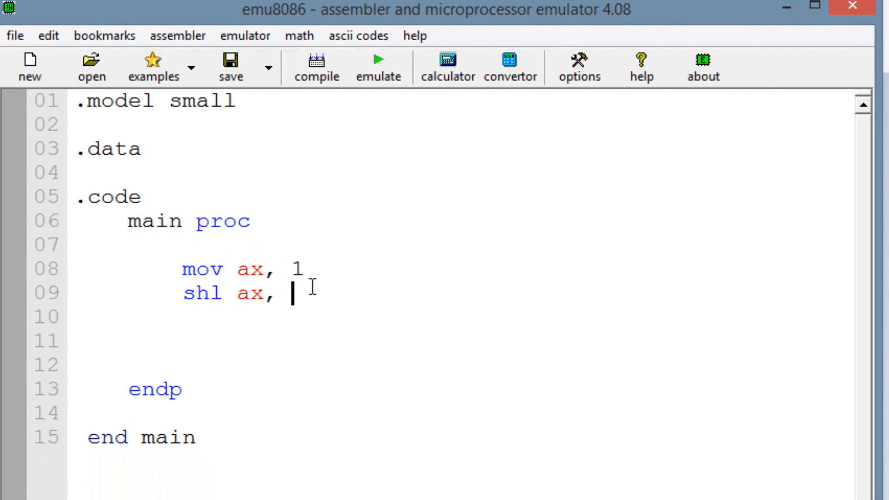
type("1")
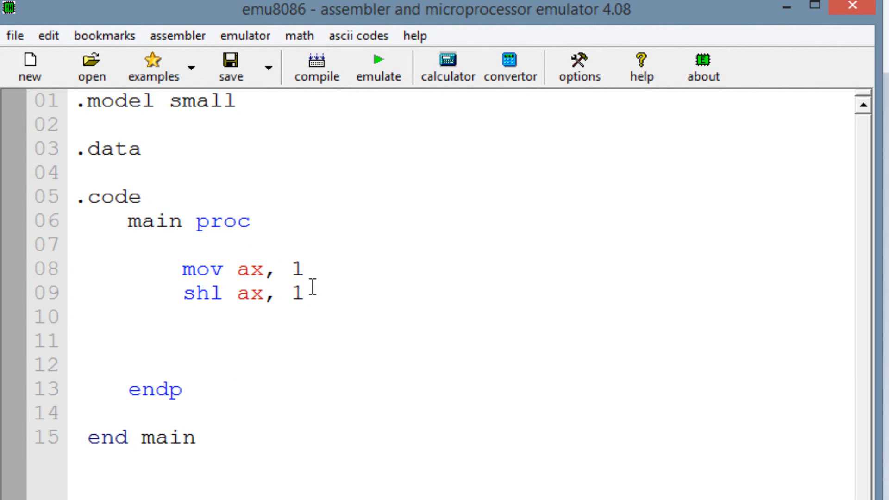
key("enter")
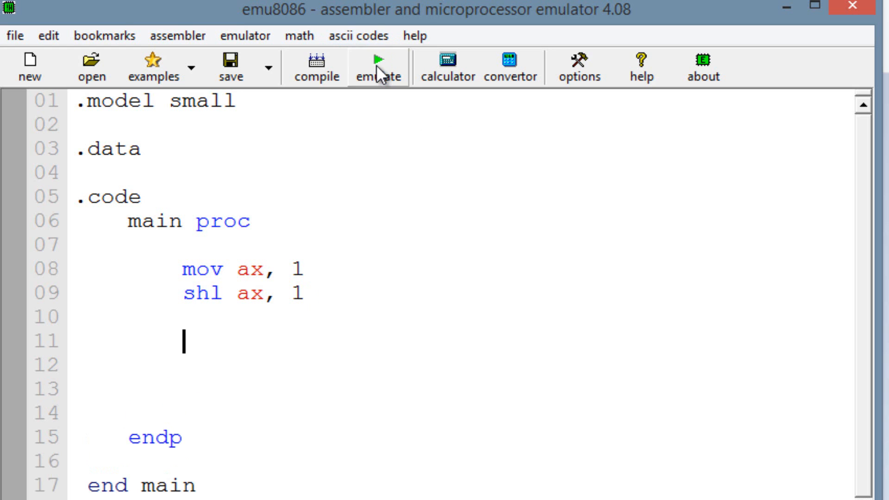
- Emulate the program and single-step past mov and shl so AX reads 02, then close the emulator
left_click(377, 62)
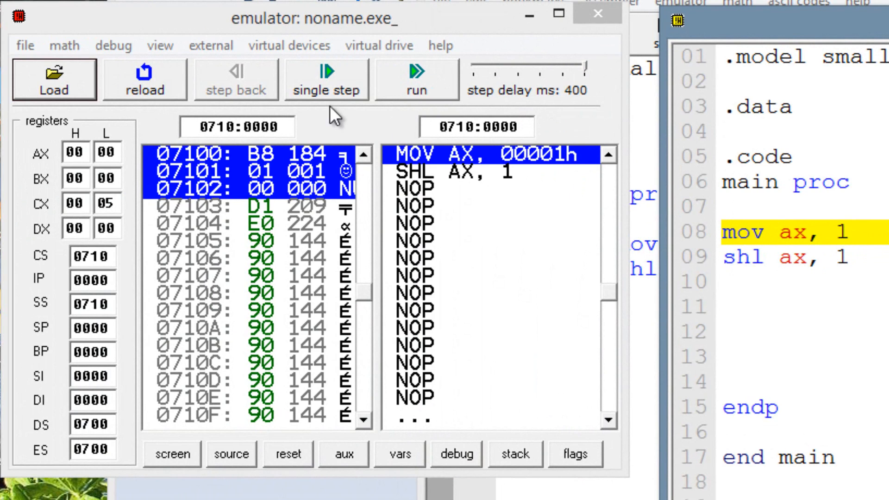
mouse_move(333, 85)
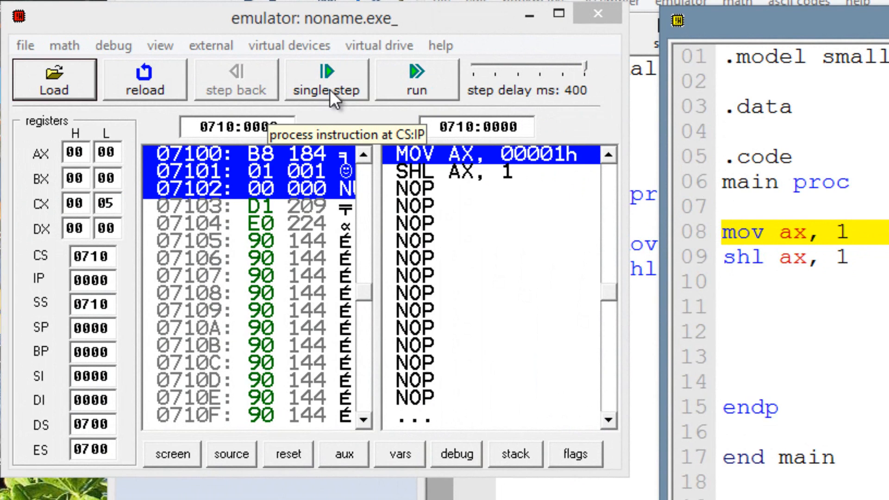
left_click(326, 79)
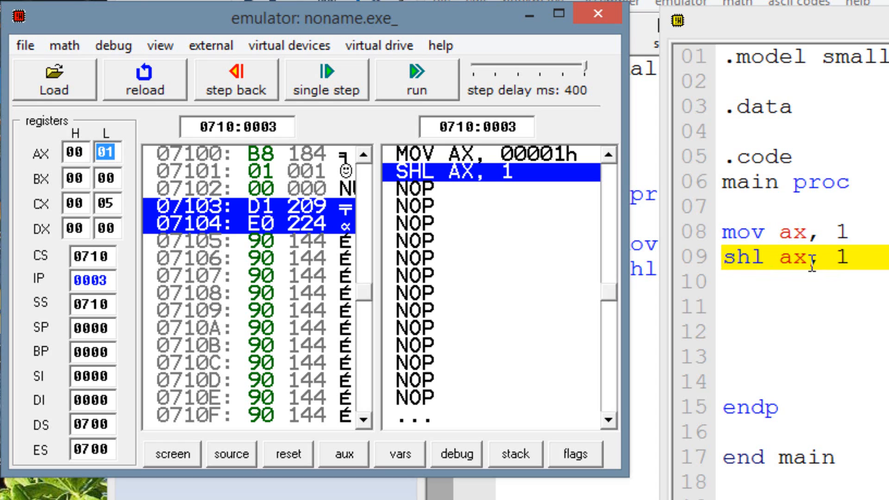
mouse_move(686, 85)
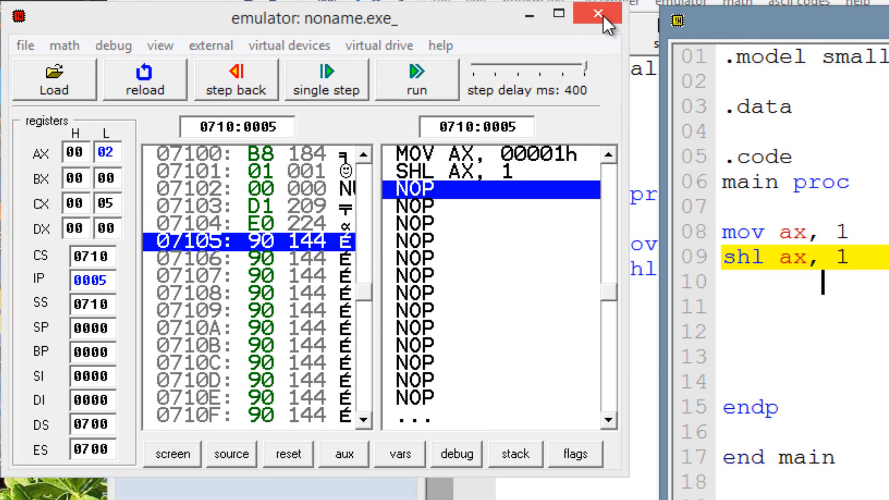
left_click(604, 24)
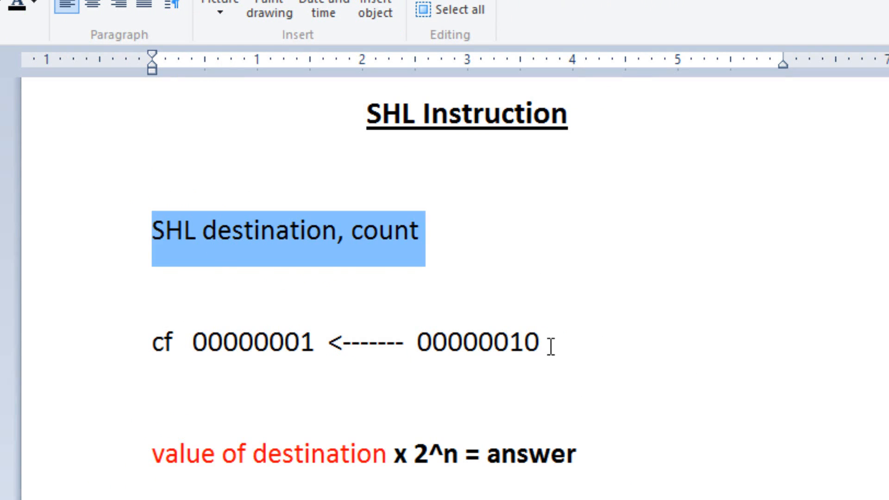
- Rewrite the shifted binary result in the SHL notes as 00000100 and copy it
left_click(547, 342)
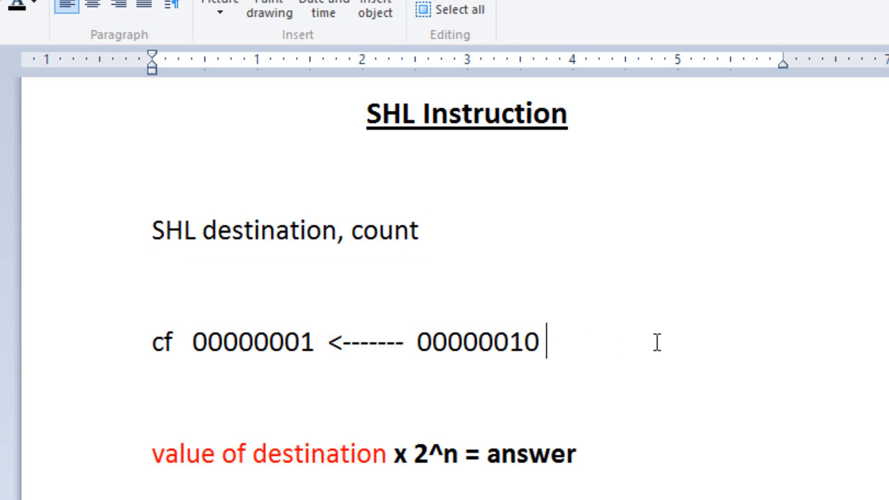
key("Backspace")
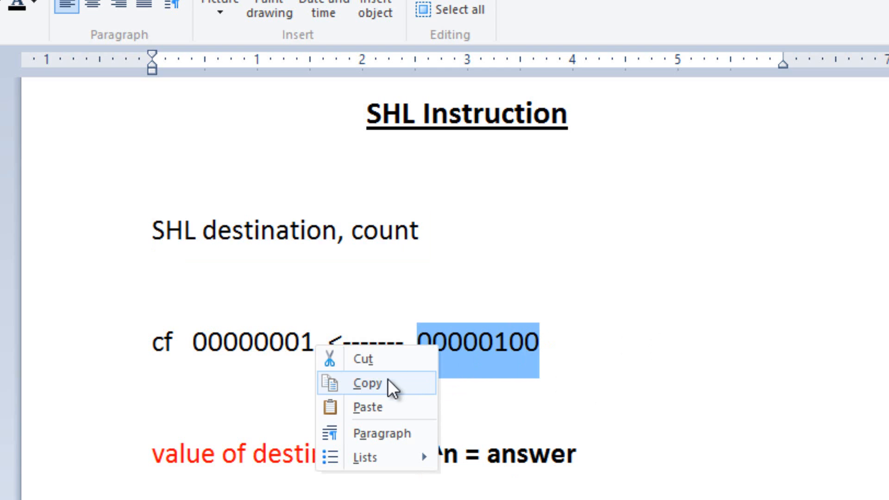
mouse_move(388, 382)
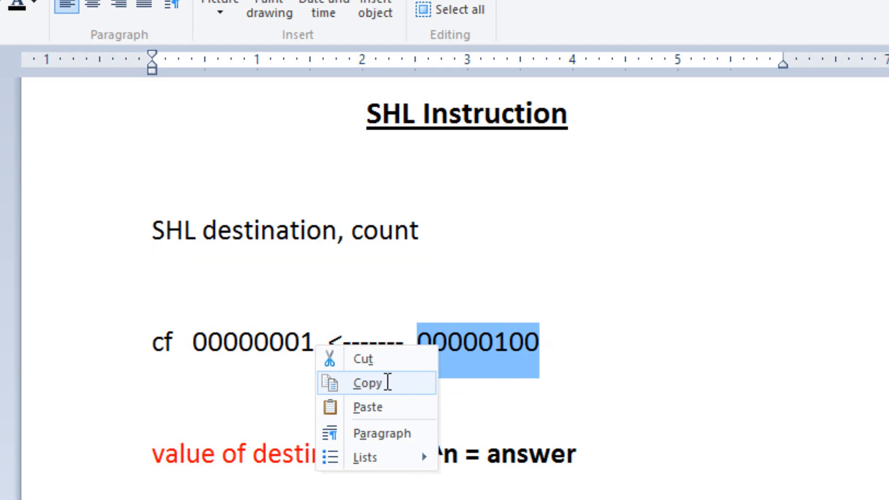
left_click(367, 382)
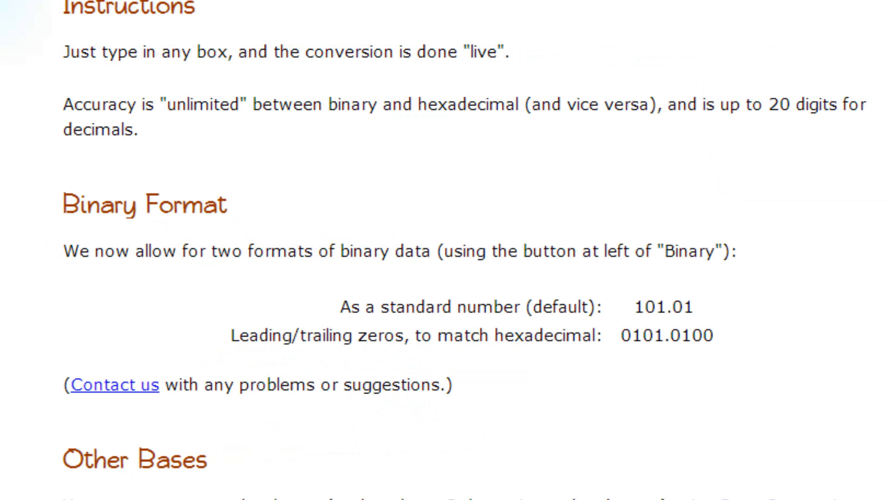
- Paste 00000100 into the converter's Binary field and read decimal 4 and hexadecimal 4
scroll("up", 3)
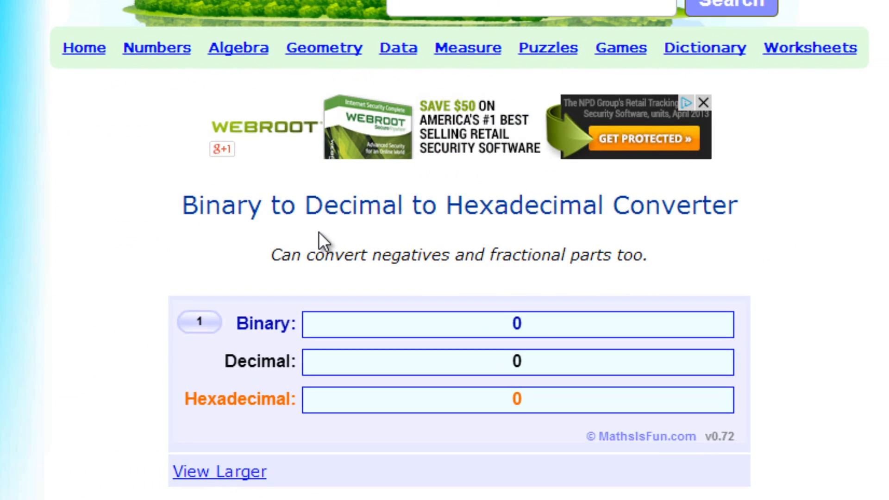
scroll("up", 3)
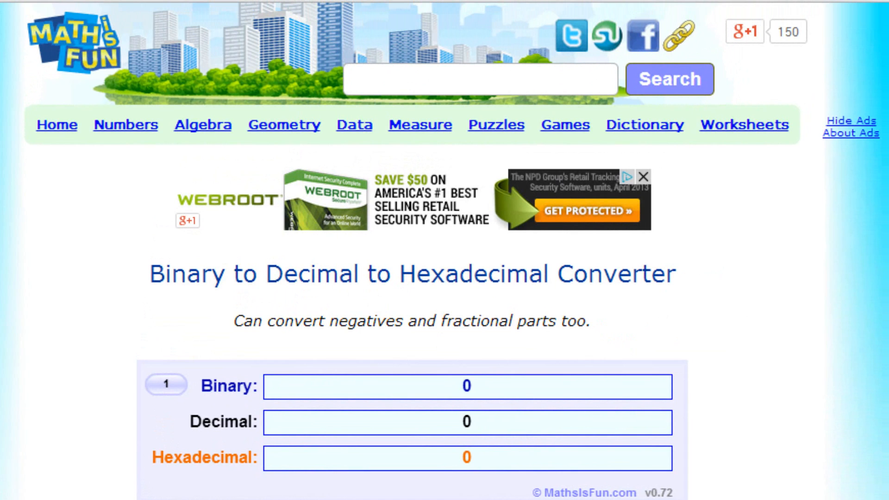
mouse_move(40, 142)
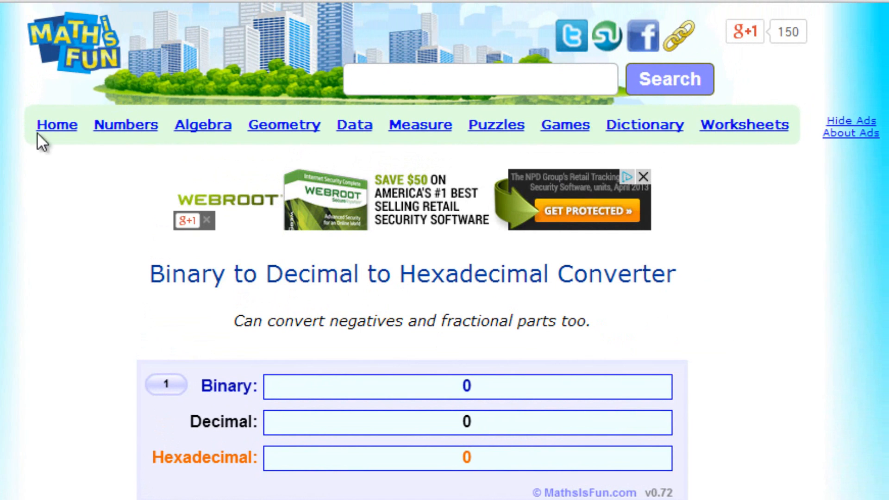
right_click(468, 385)
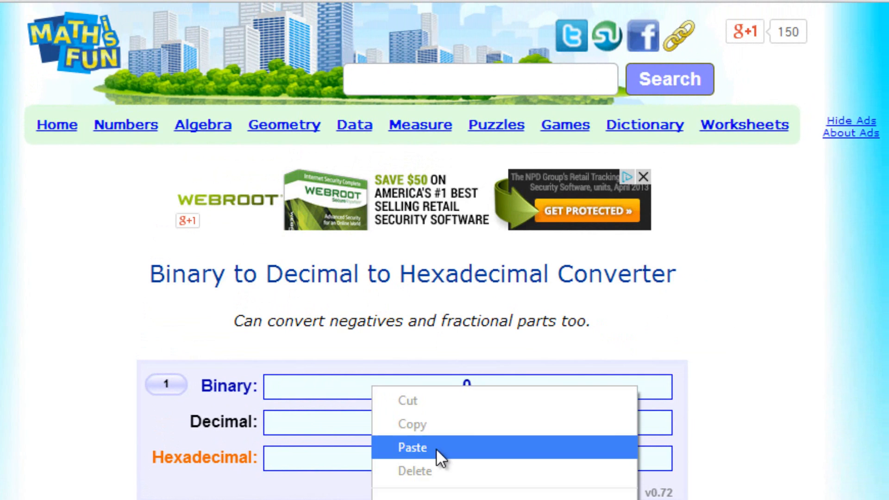
left_click(411, 447)
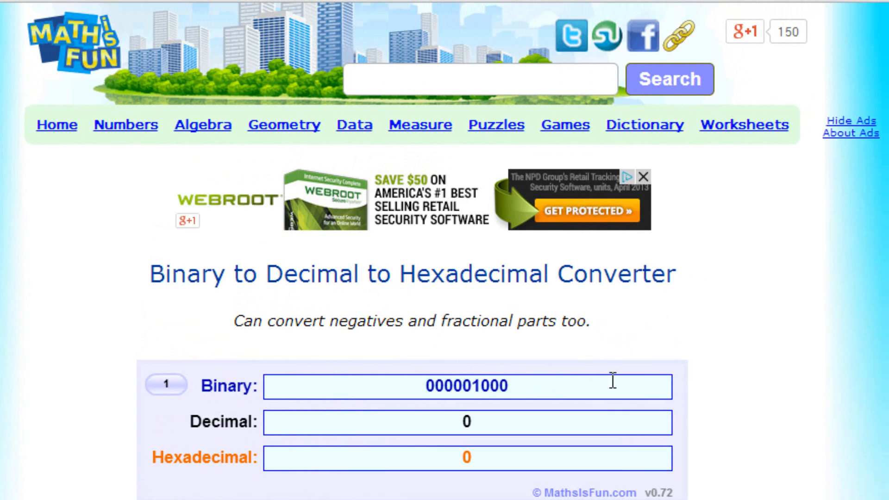
type("0000000")
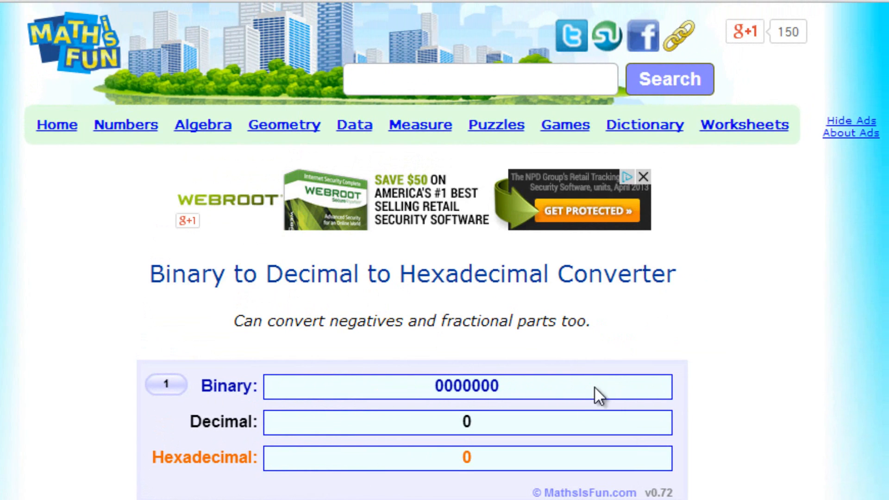
type("00000100")
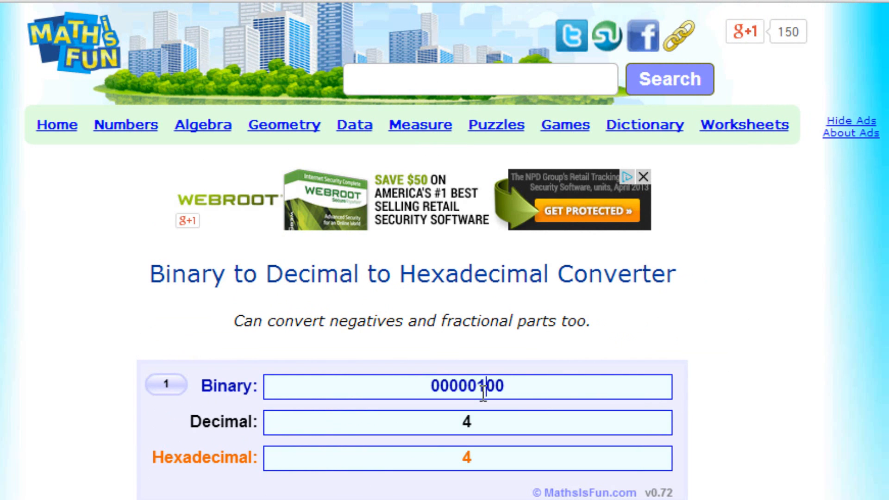
mouse_move(458, 290)
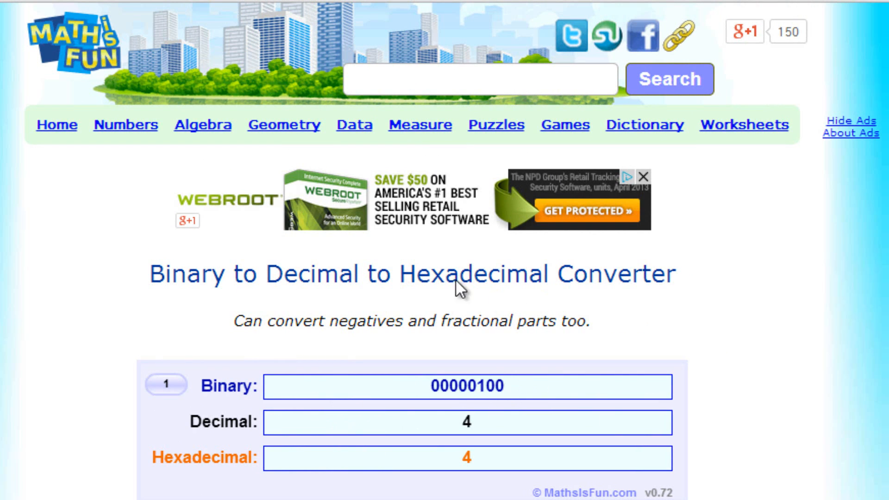
left_click(466, 386)
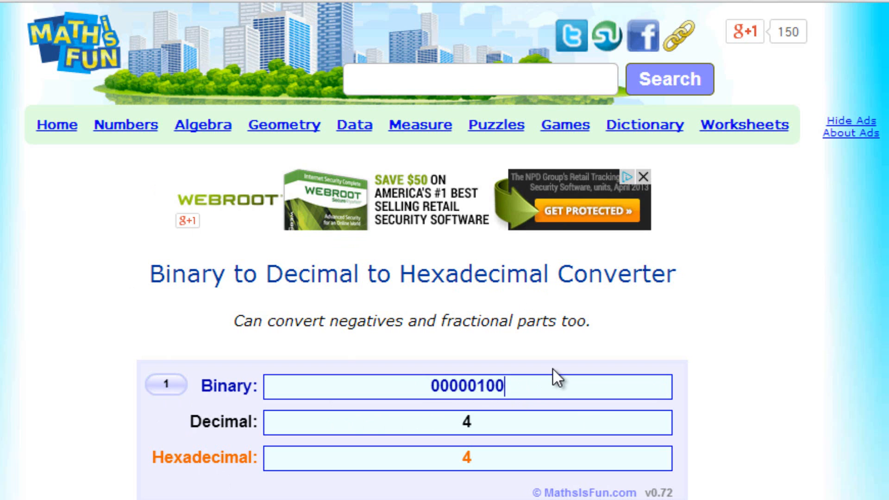
left_click(466, 422)
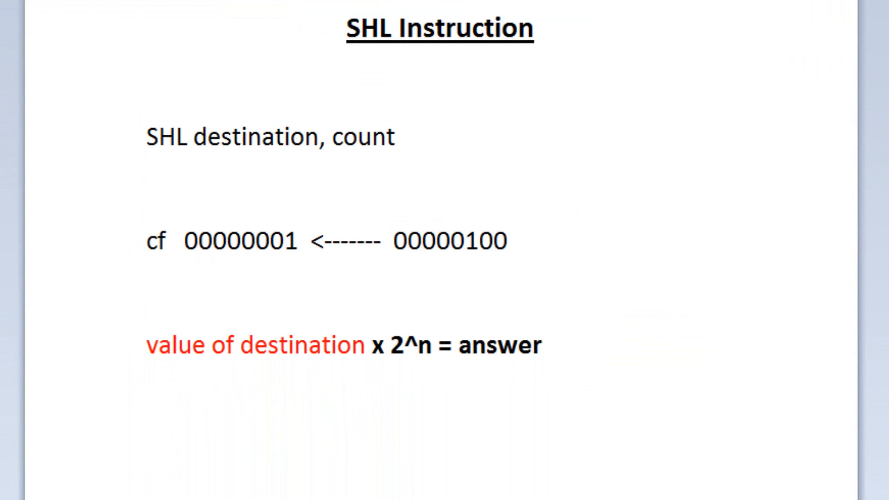
left_click(478, 241)
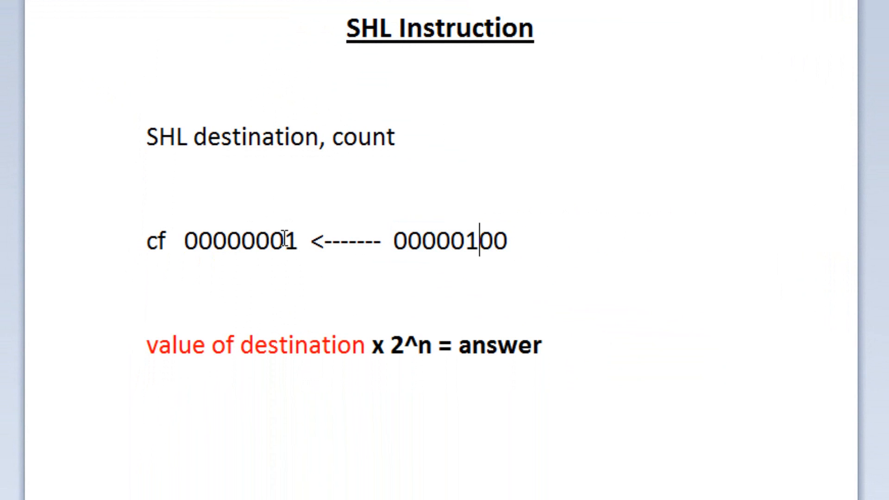
mouse_move(167, 355)
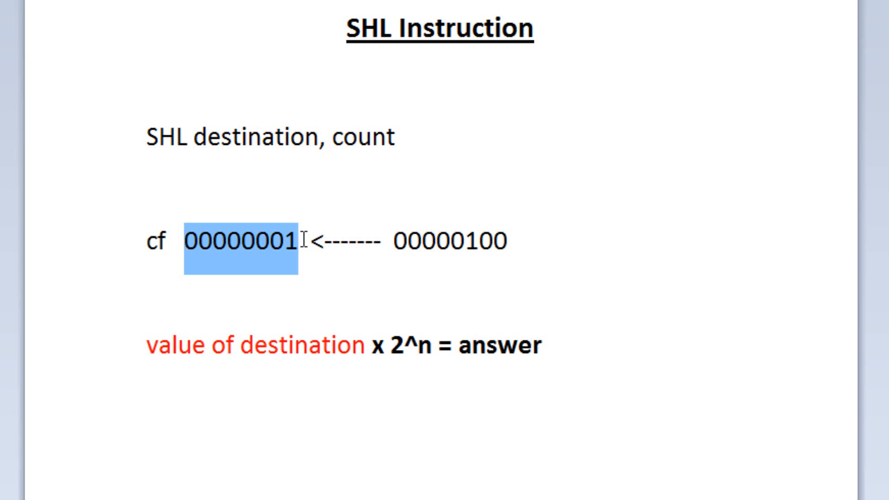
mouse_move(394, 345)
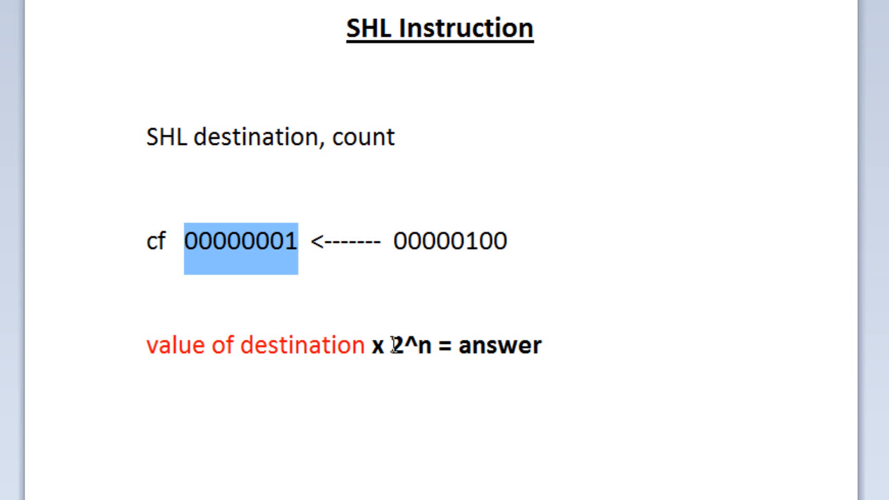
mouse_move(397, 345)
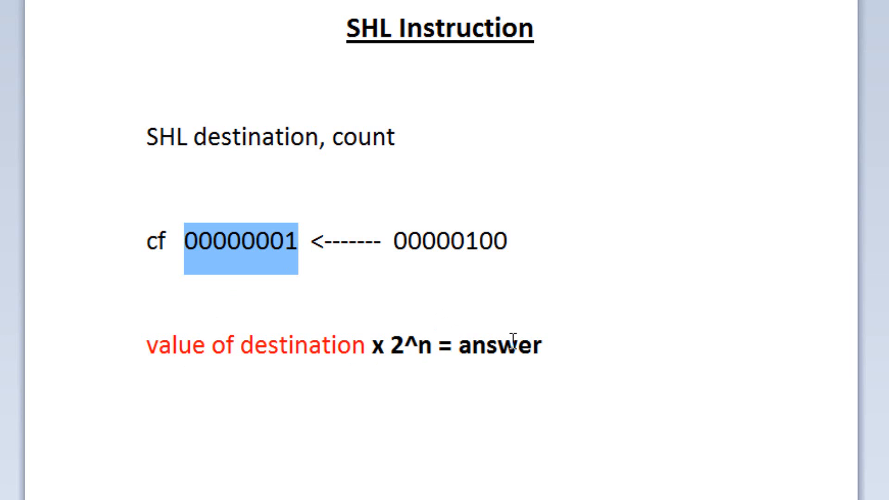
mouse_move(422, 354)
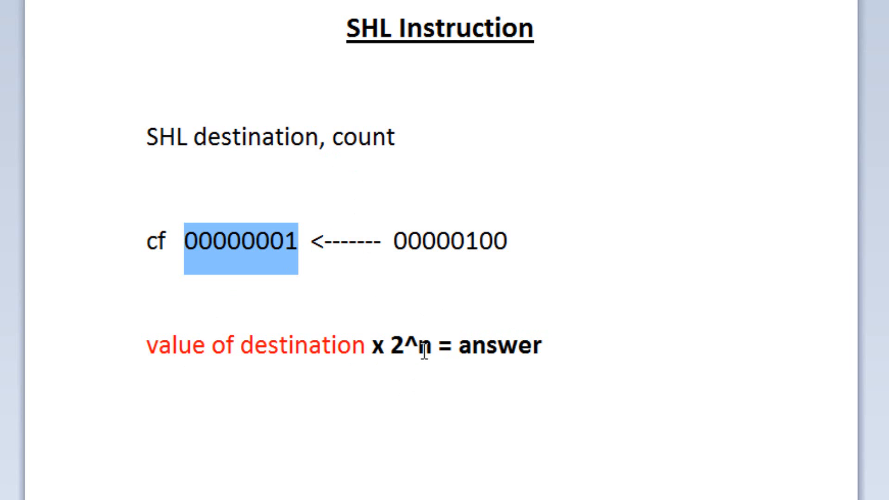
mouse_move(166, 355)
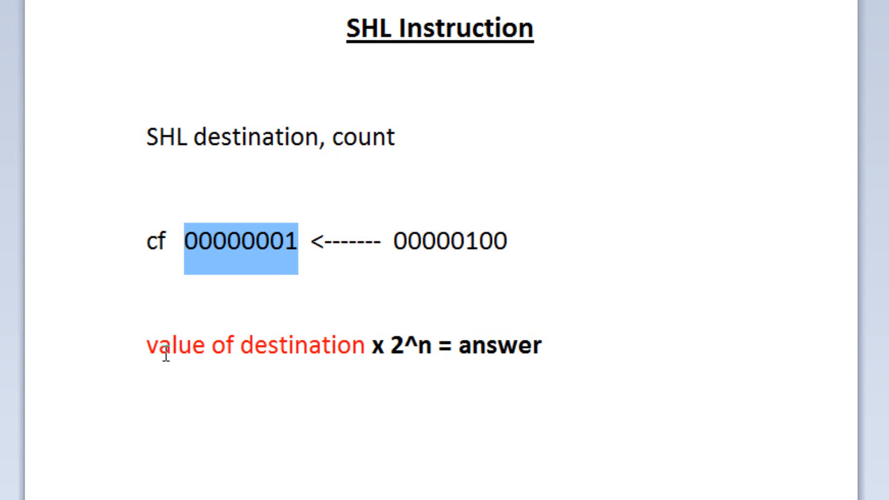
mouse_move(426, 305)
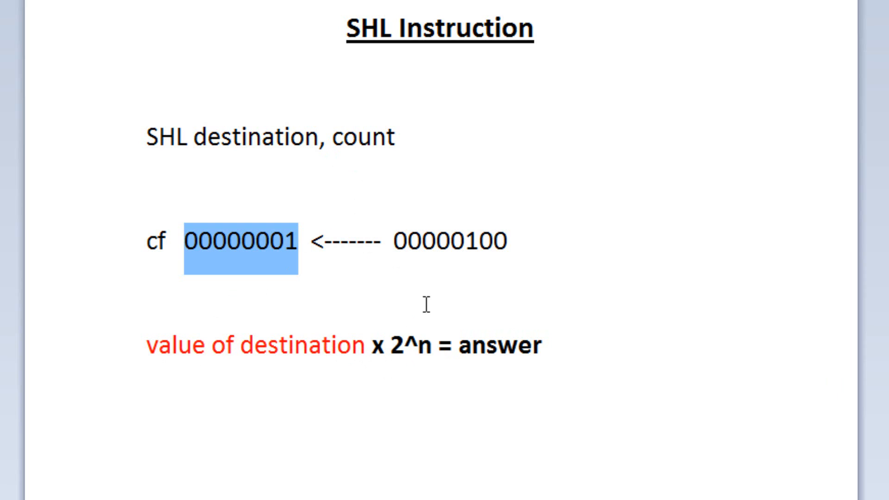
mouse_move(436, 294)
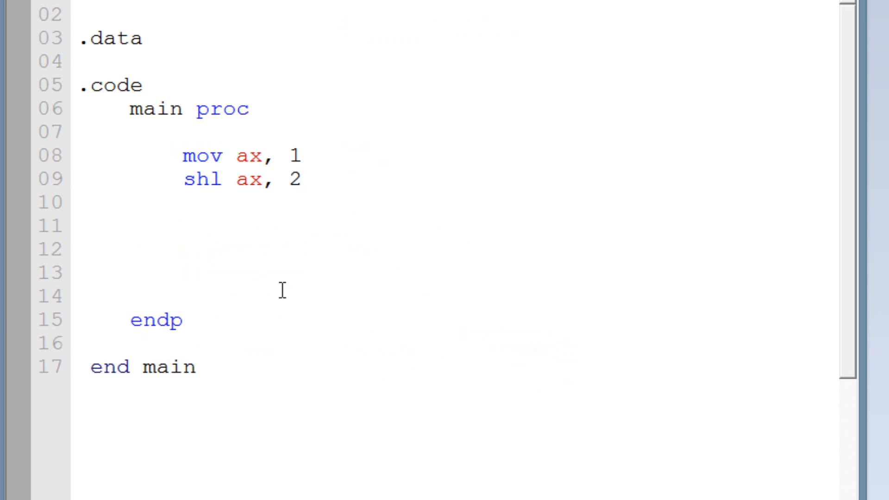
- Emulate the program with shl ax, 2 and single-step until AX goes from 01 through 02 to 04
left_click(304, 179)
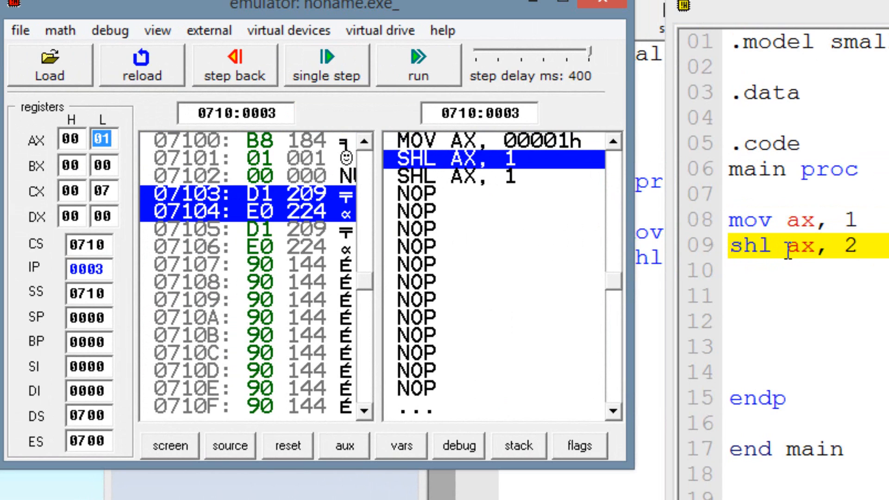
left_click(325, 64)
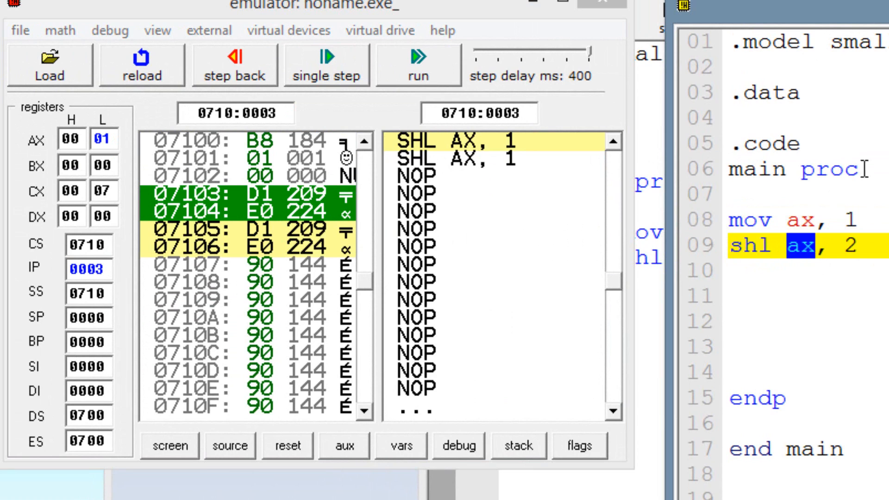
mouse_move(845, 245)
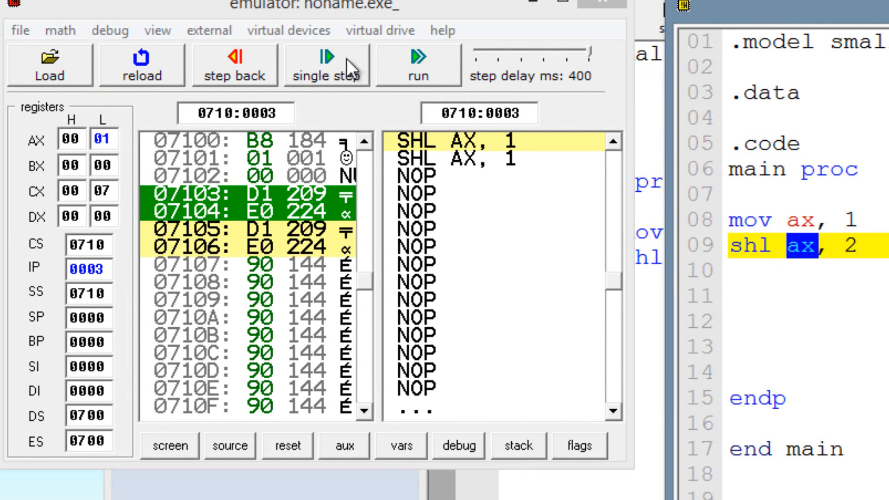
left_click(326, 64)
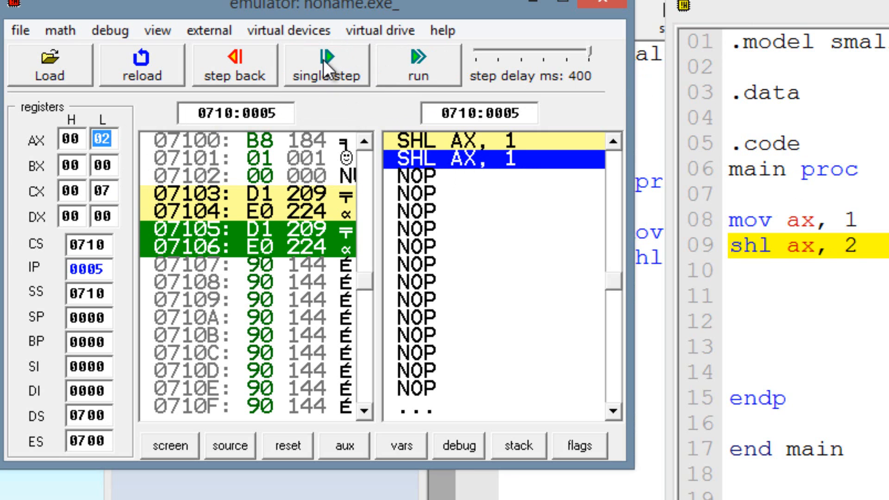
left_click(326, 64)
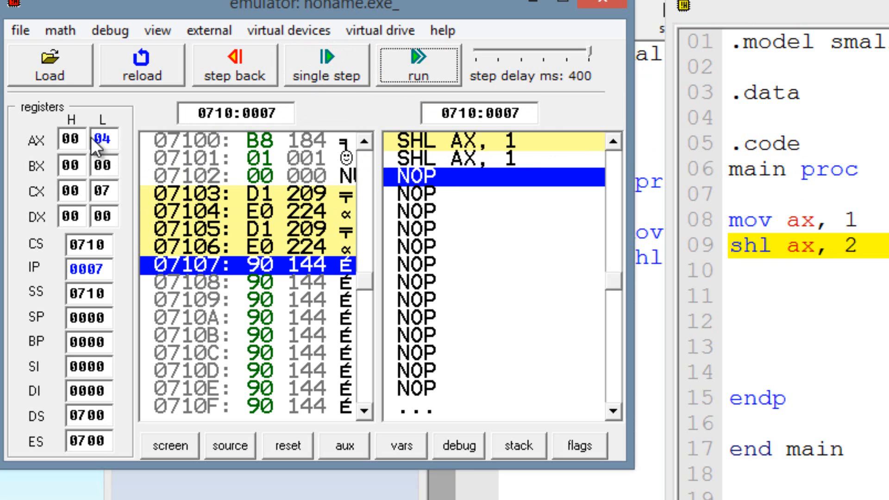